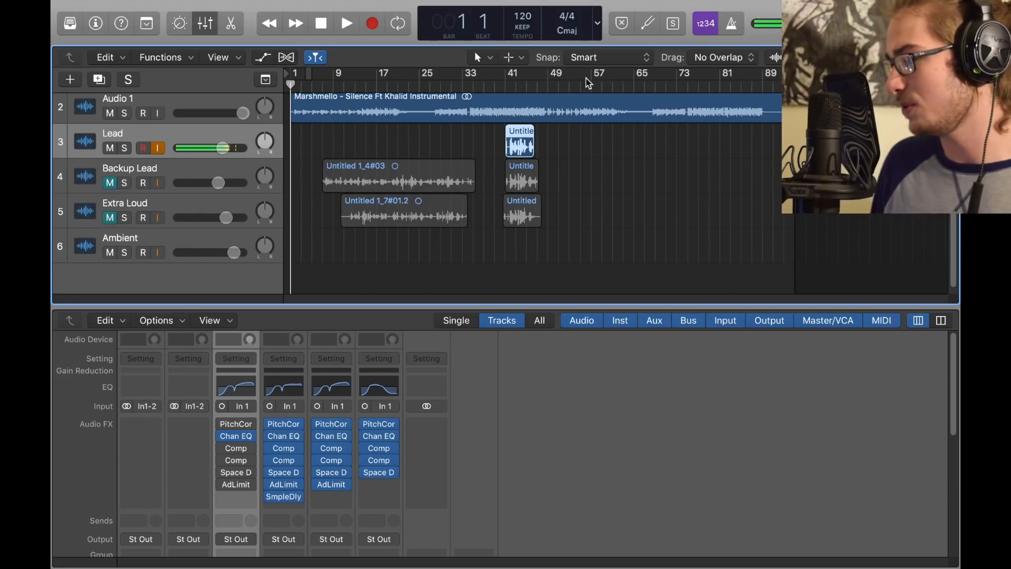
pyautogui.moveTo(473, 143)
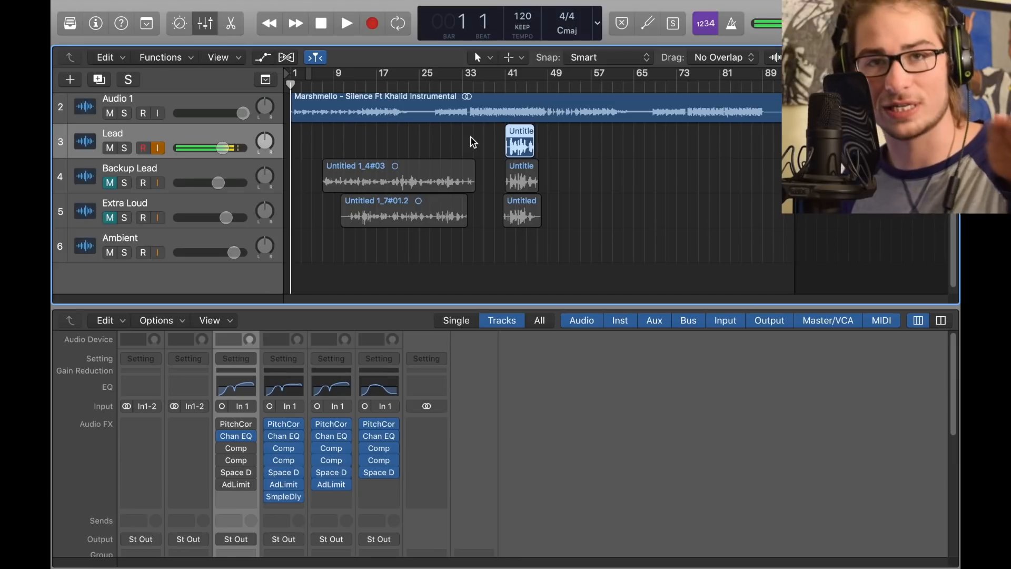
pyautogui.moveTo(309, 85)
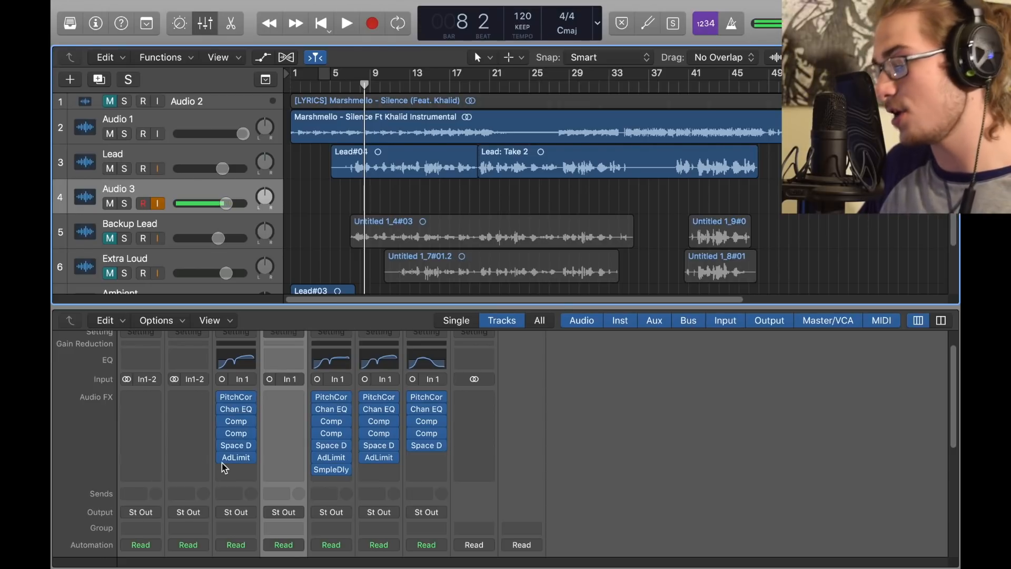
pyautogui.moveTo(227, 409)
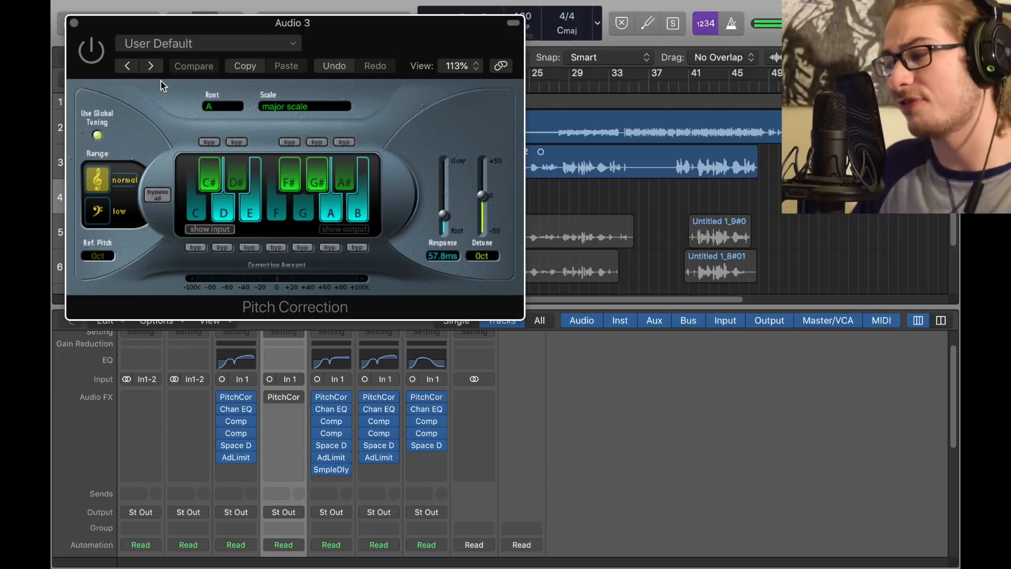
pyautogui.moveTo(483, 280)
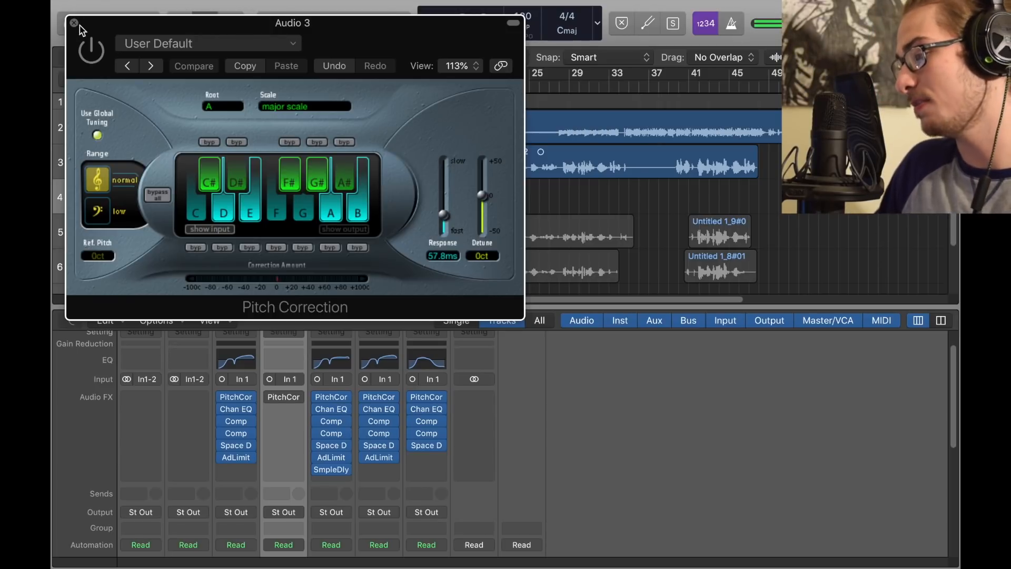
# Step: Close Pitch Correction and add a Channel EQ and a Classic Rock Compressor to Audio 3
pyautogui.click(283, 408)
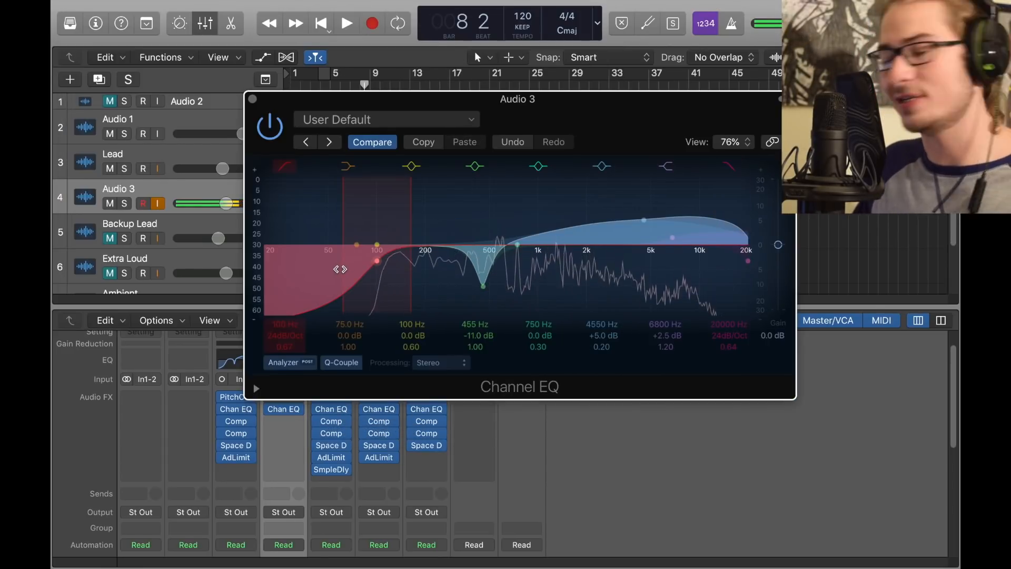
pyautogui.click(475, 166)
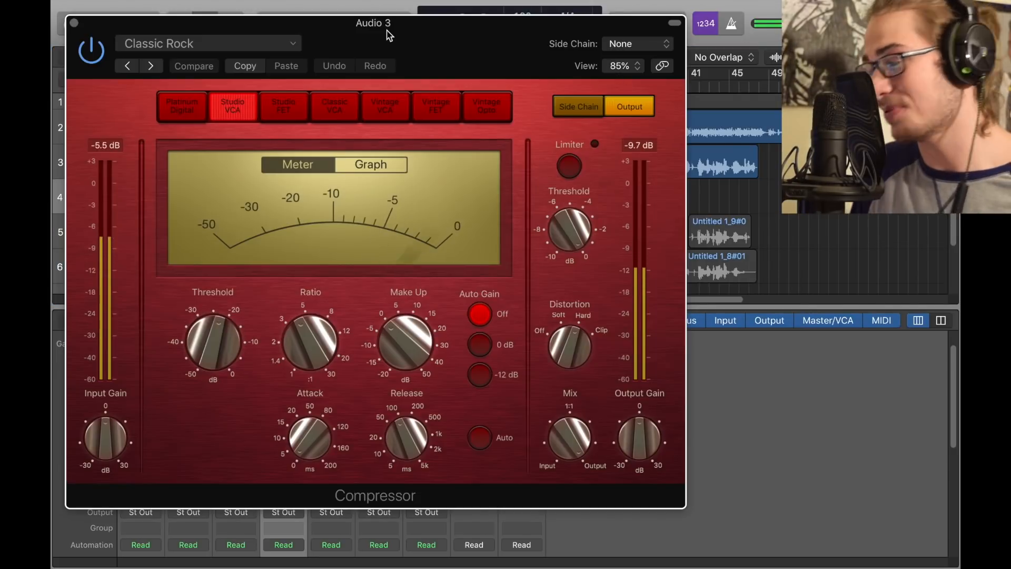
# Step: Load the Voice > Tube Vocal preset on the second Compressor and close its window
pyautogui.click(208, 43)
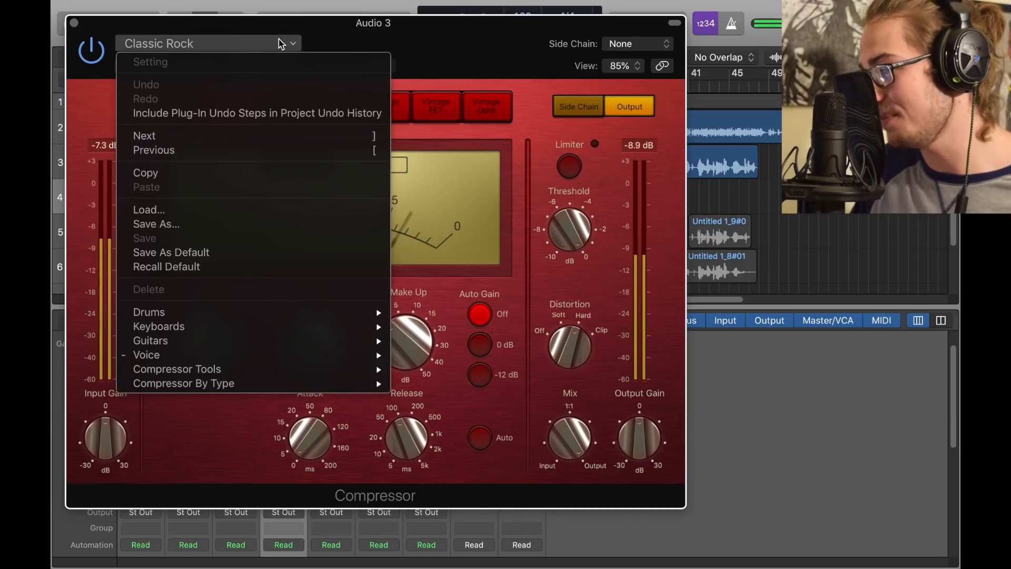
pyautogui.moveTo(147, 355)
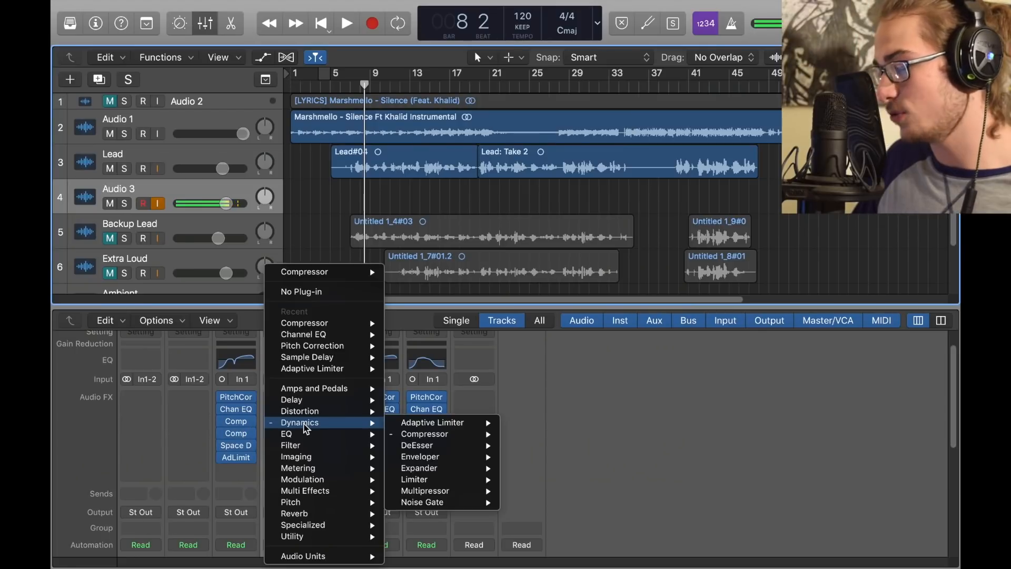
pyautogui.moveTo(445, 423)
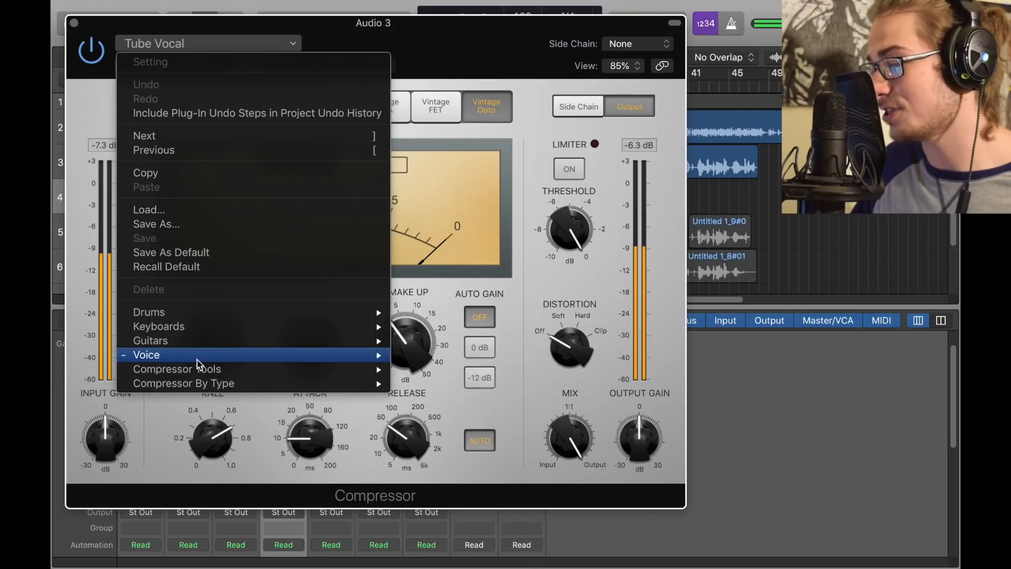
pyautogui.click(146, 355)
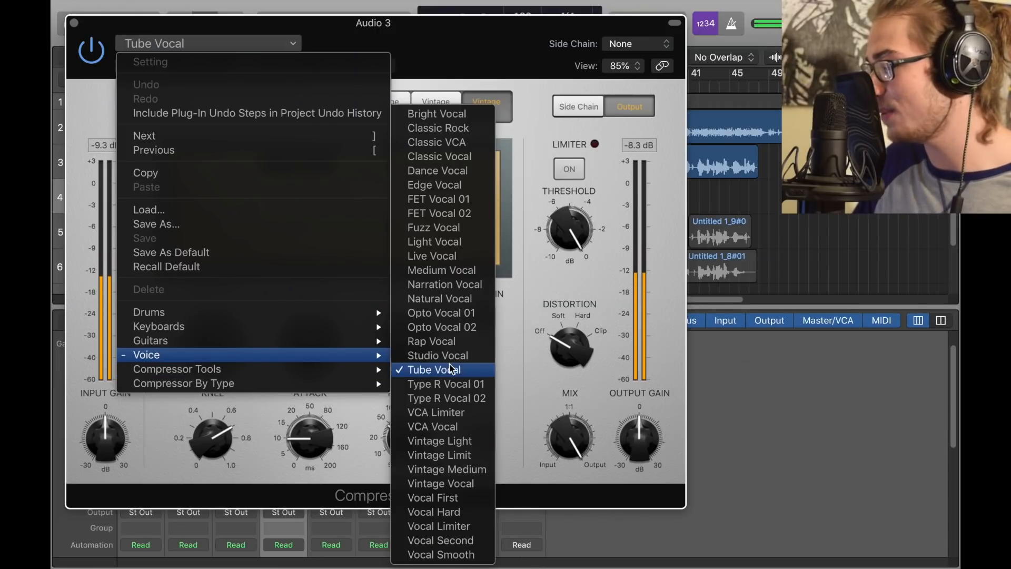
pyautogui.click(435, 370)
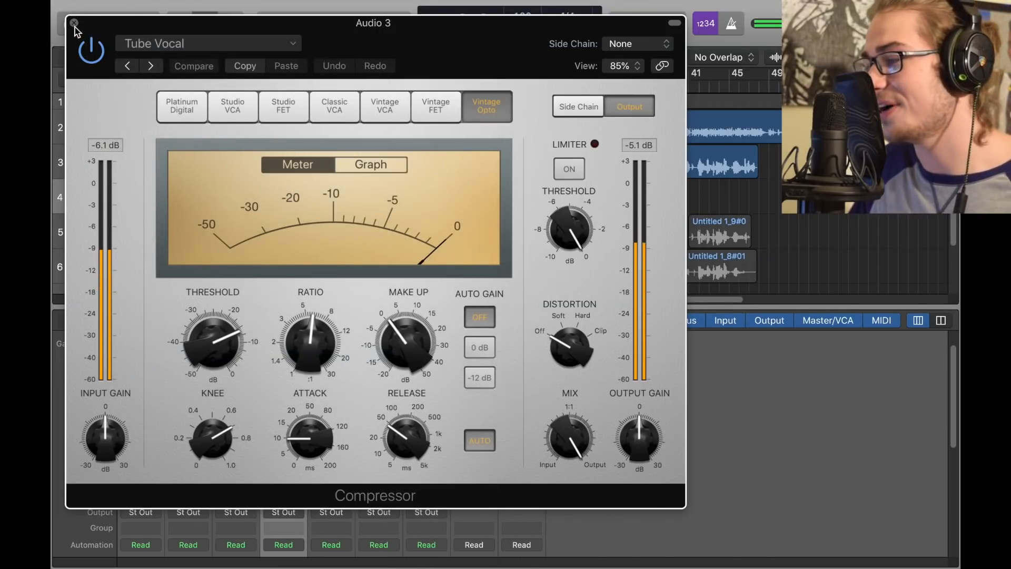
pyautogui.click(73, 22)
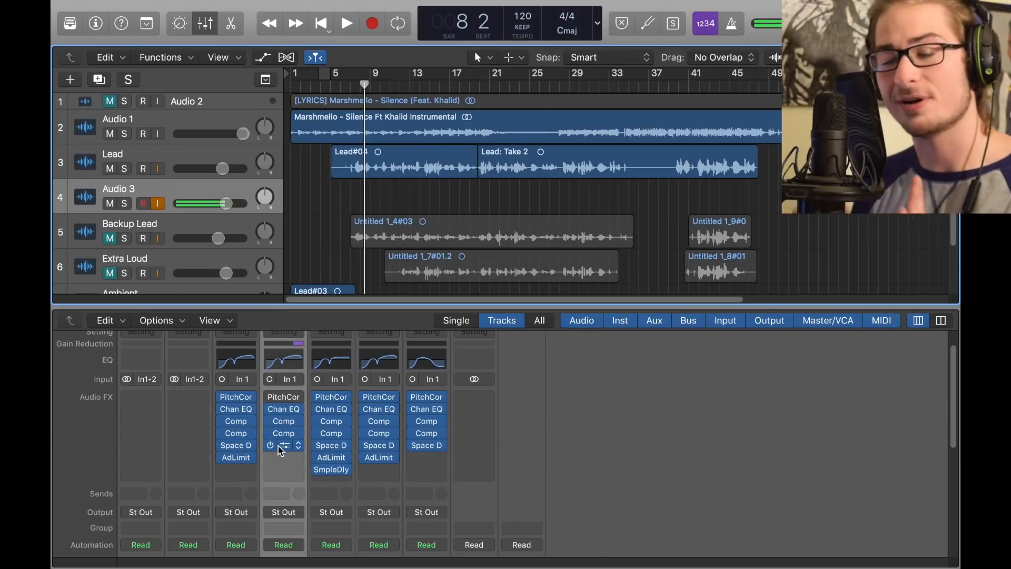
# Step: Insert a stereo Space Designer on Audio 3 with the 03.4s Hot Plate preset
pyautogui.click(299, 445)
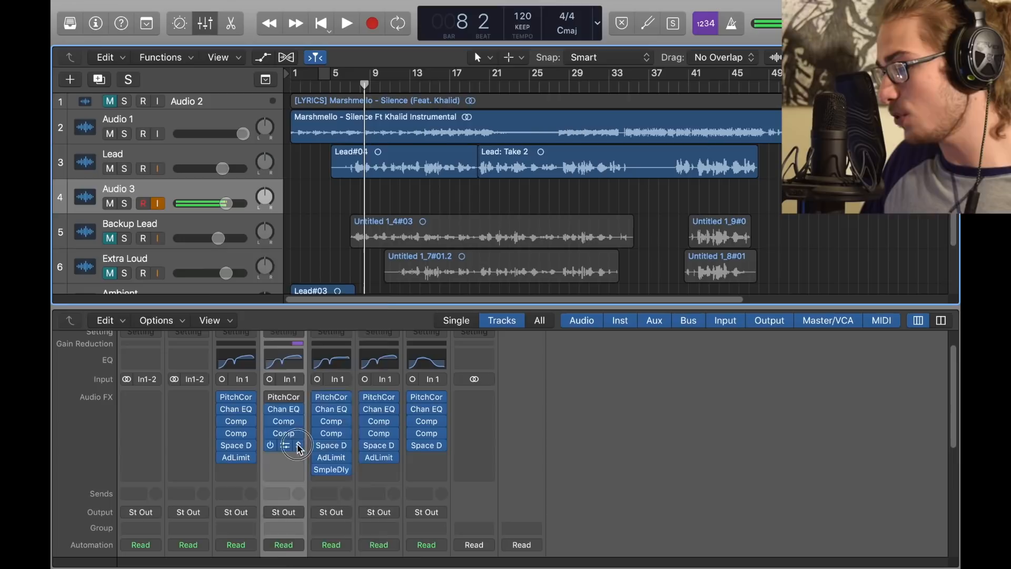
pyautogui.click(296, 445)
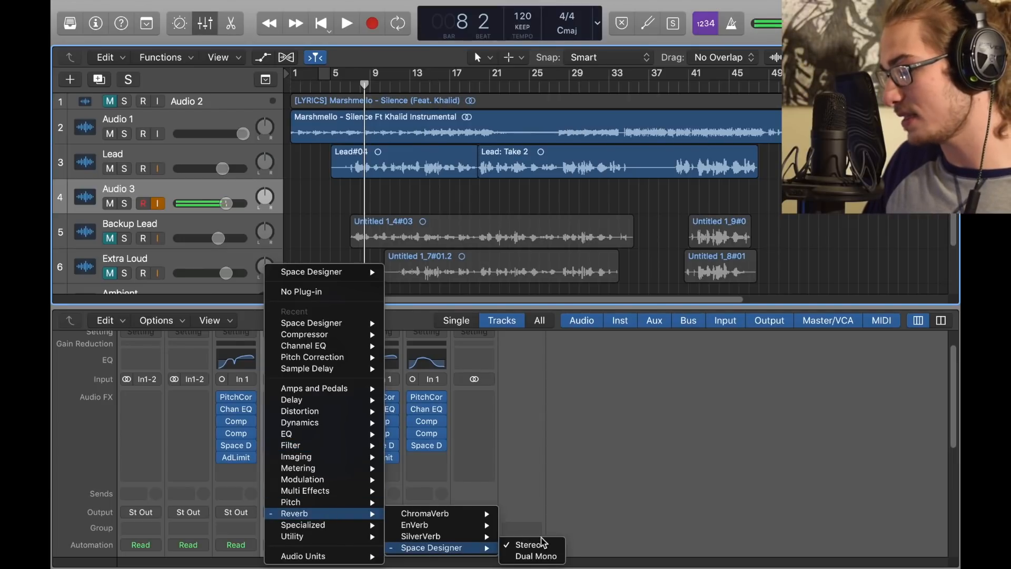
pyautogui.click(517, 544)
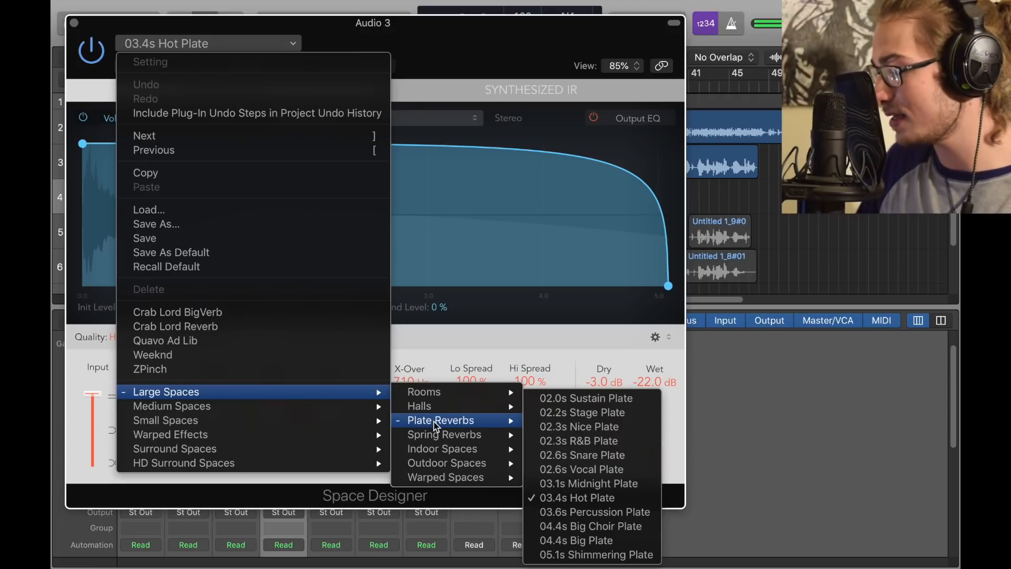
pyautogui.moveTo(572, 498)
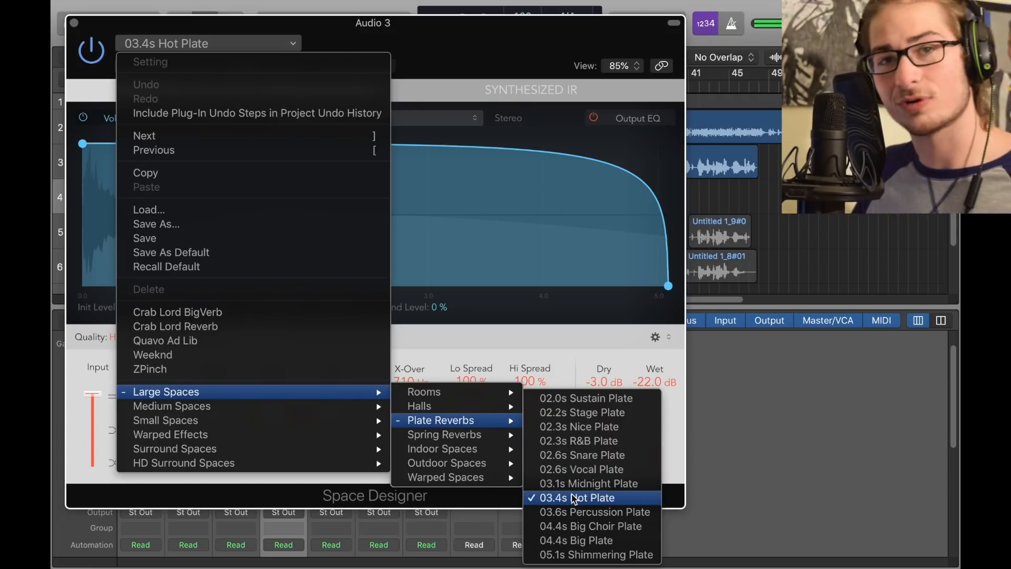
pyautogui.click(580, 498)
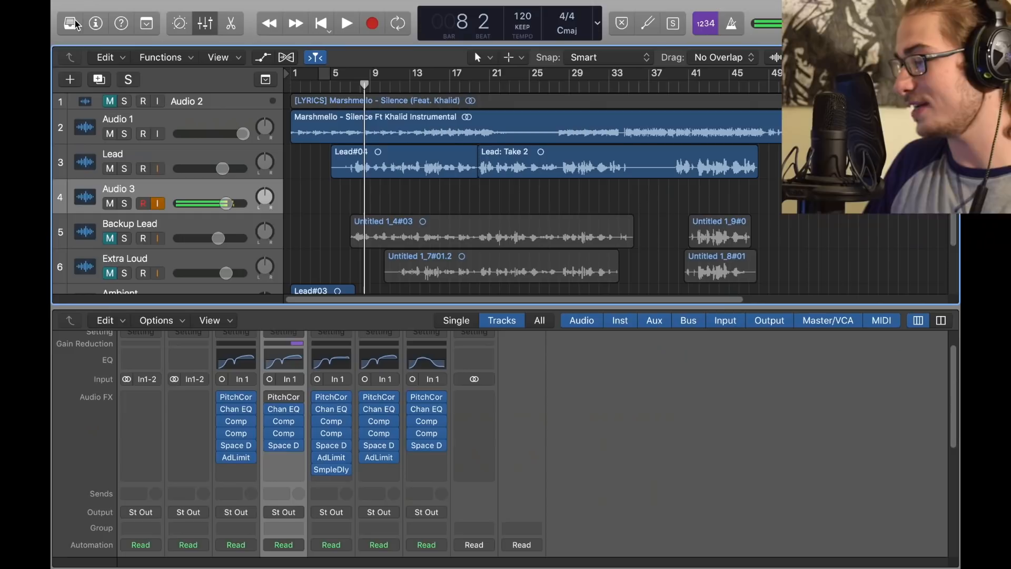
pyautogui.moveTo(283, 458)
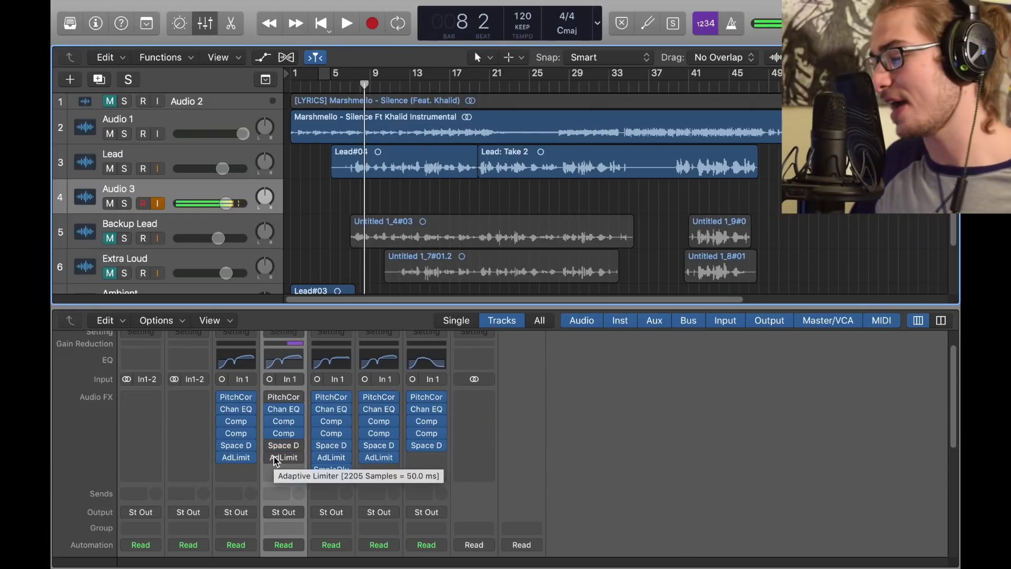
# Step: Insert a stereo Adaptive Limiter after the Space Designer reverb on Audio 3
pyautogui.click(284, 457)
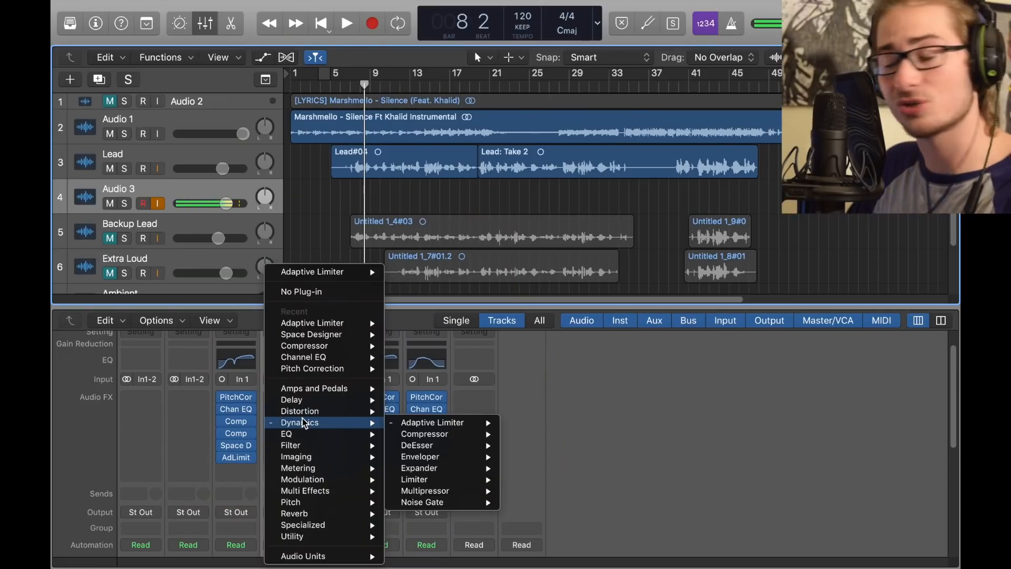
pyautogui.moveTo(443, 423)
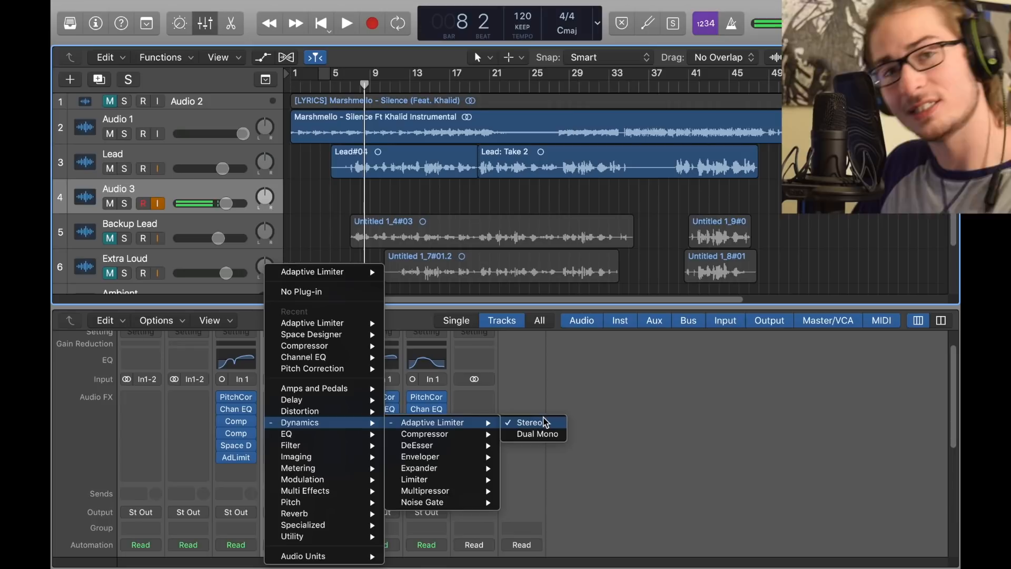
pyautogui.click(525, 423)
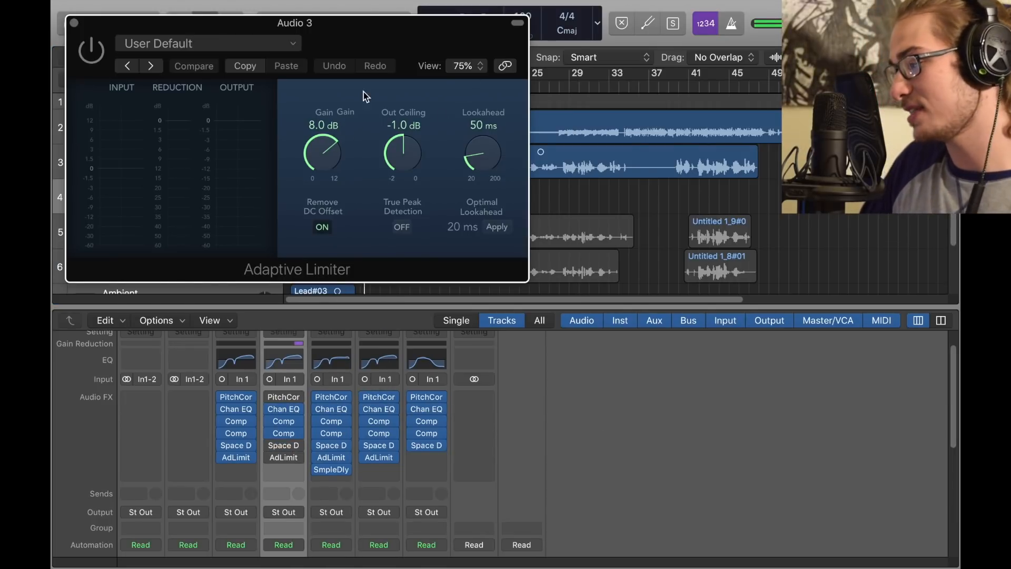
pyautogui.click(73, 25)
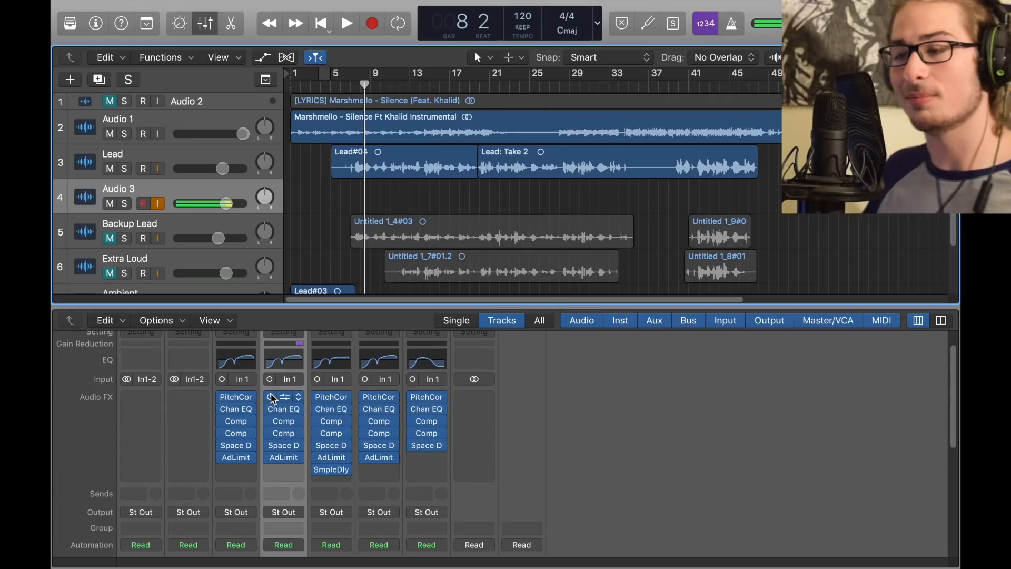
pyautogui.moveTo(185, 166)
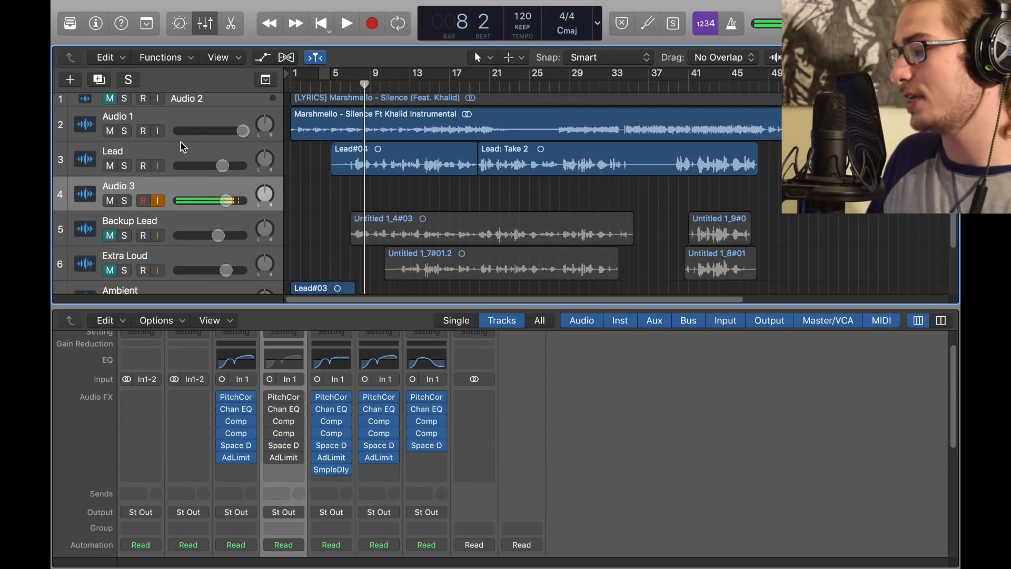
pyautogui.moveTo(254, 328)
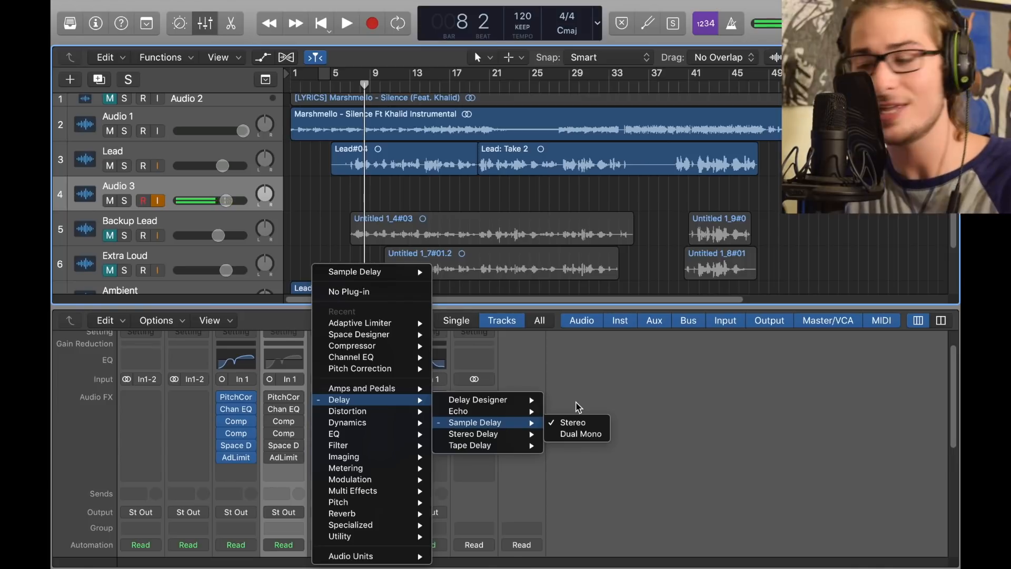
pyautogui.click(569, 423)
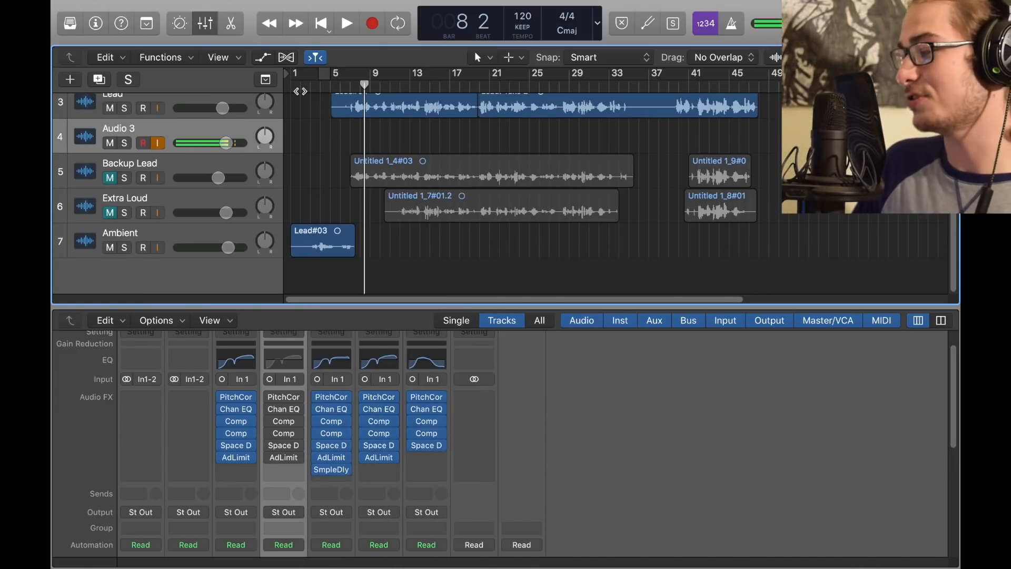
# Step: Select the Ambient vocal track and open its Channel EQ window
pyautogui.click(346, 24)
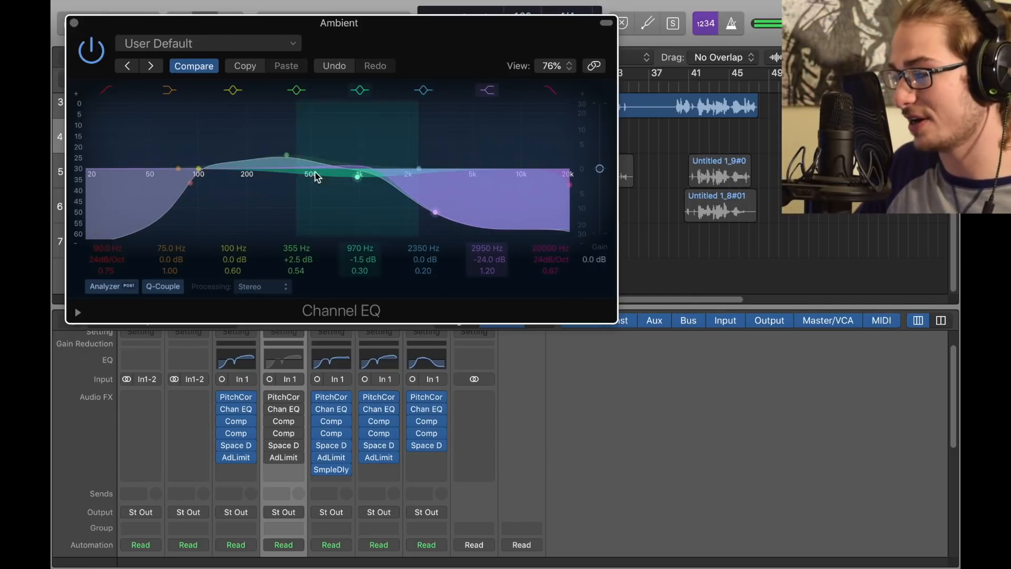
pyautogui.click(285, 154)
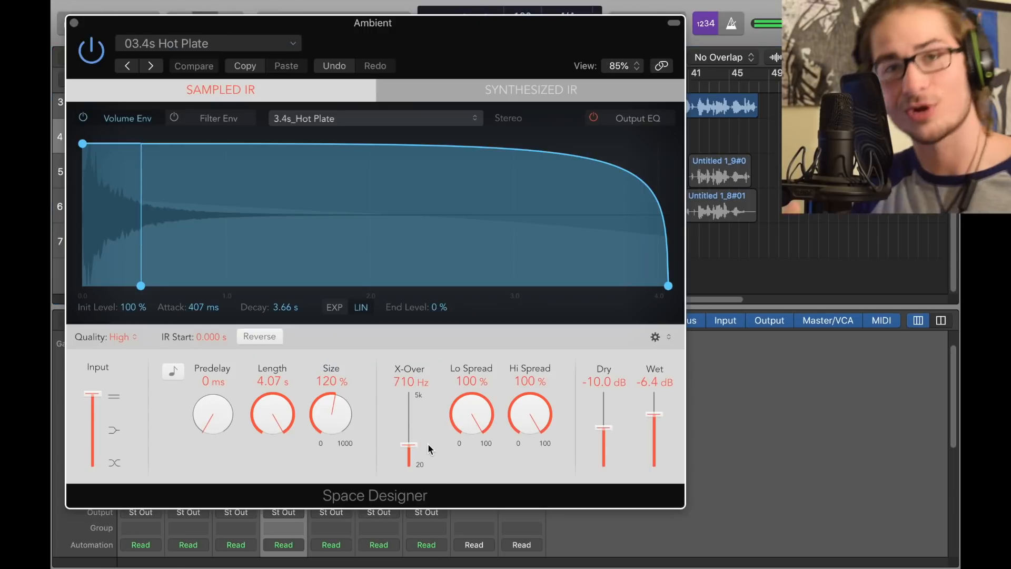
pyautogui.moveTo(309, 265)
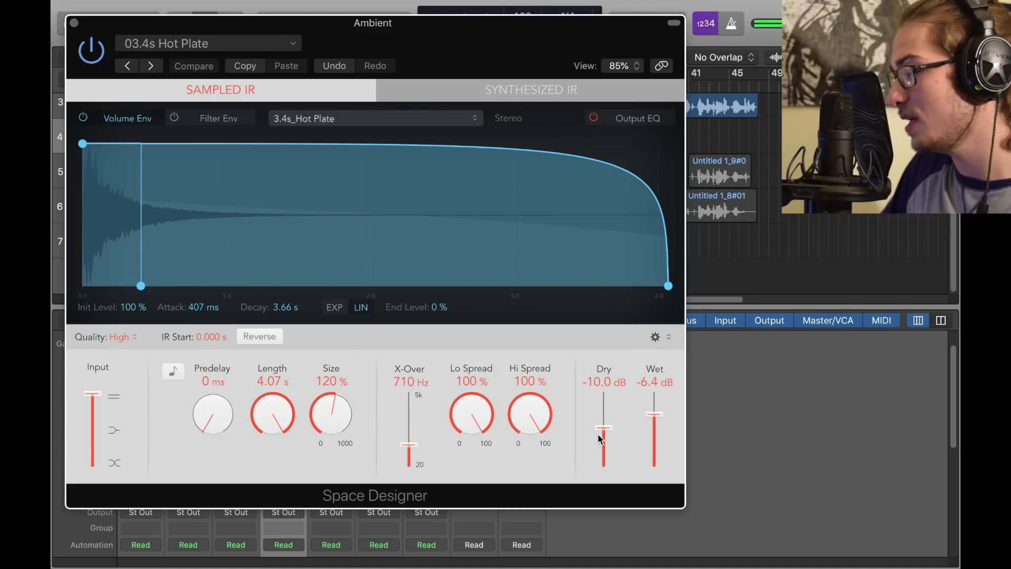
pyautogui.moveTo(677, 409)
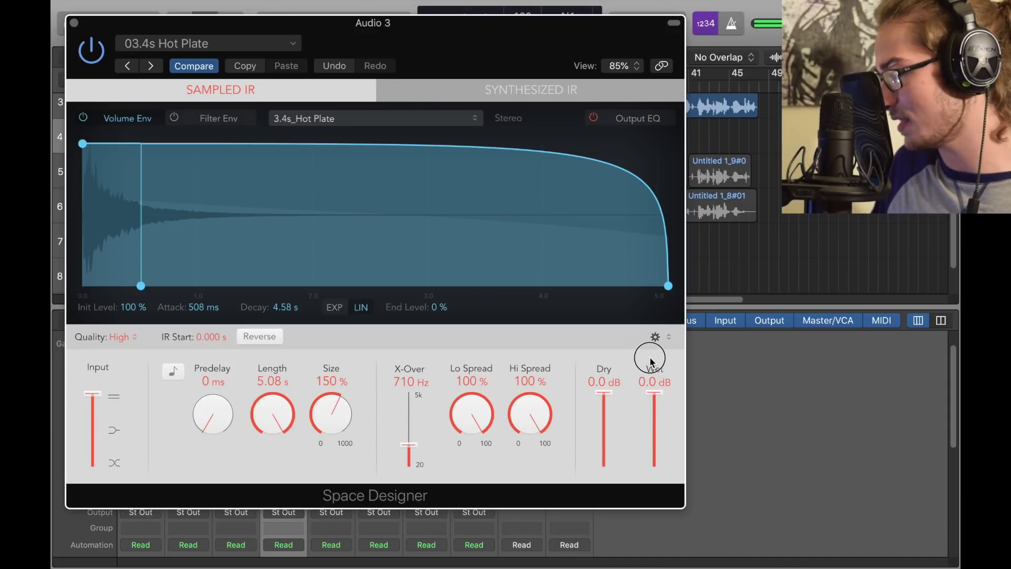
# Step: Drag Audio 3's Space Designer wet level down to -50 dB, keeping dry at 0 dB
pyautogui.moveTo(652, 361); pyautogui.dragTo(653, 461)
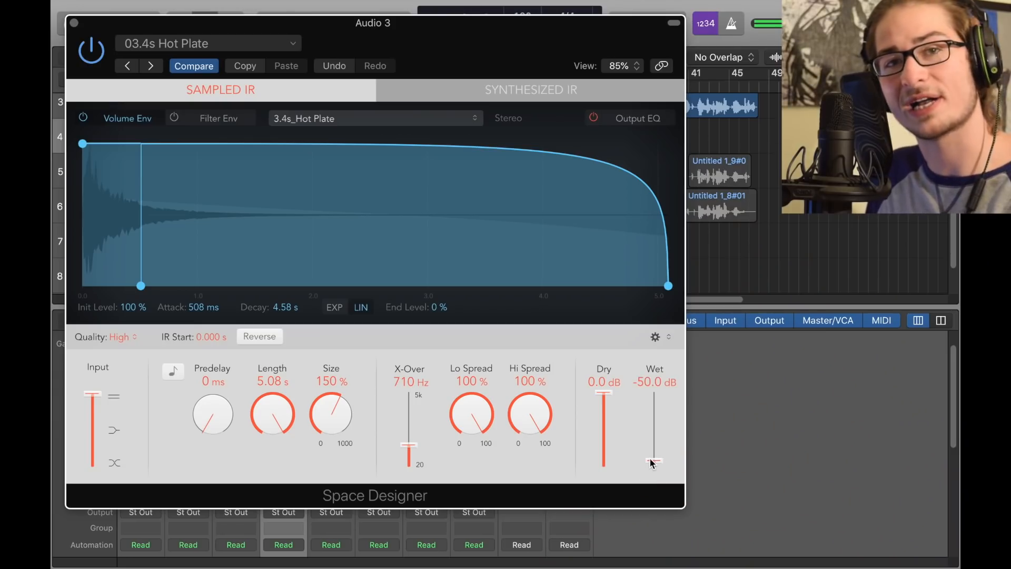